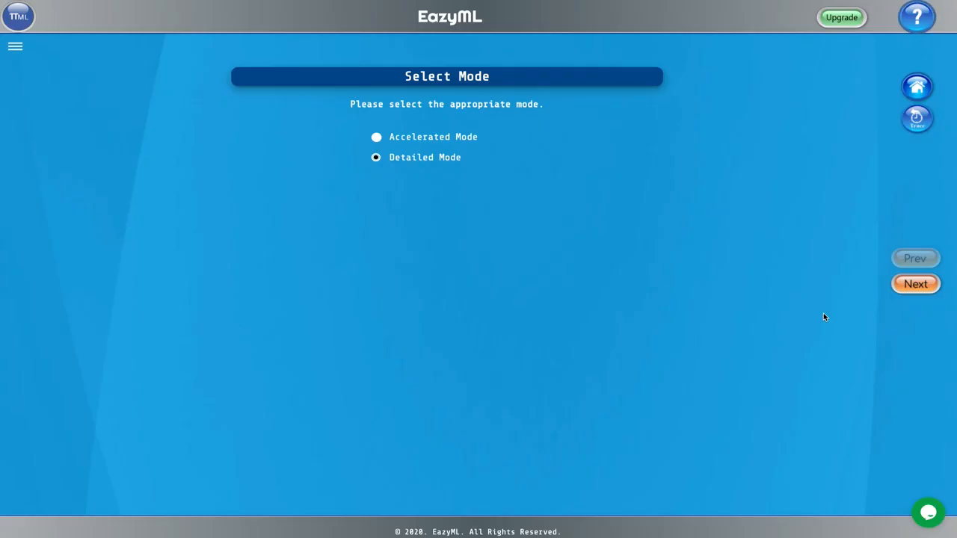
mouse_move(604, 246)
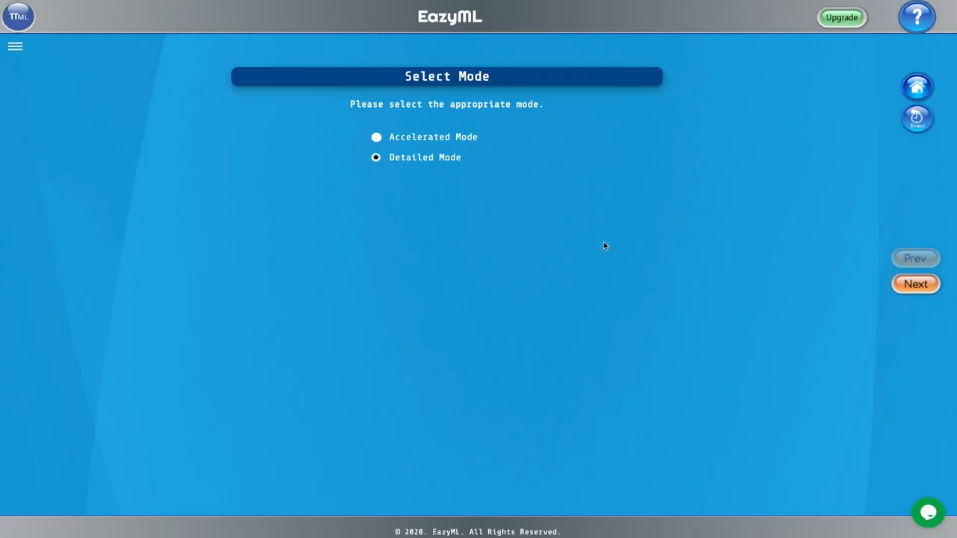
mouse_move(260, 299)
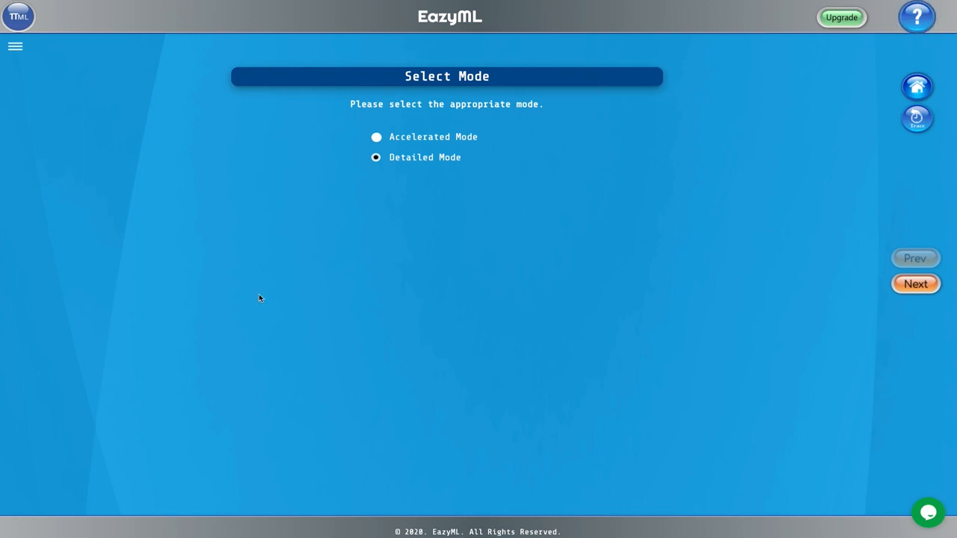
mouse_move(355, 248)
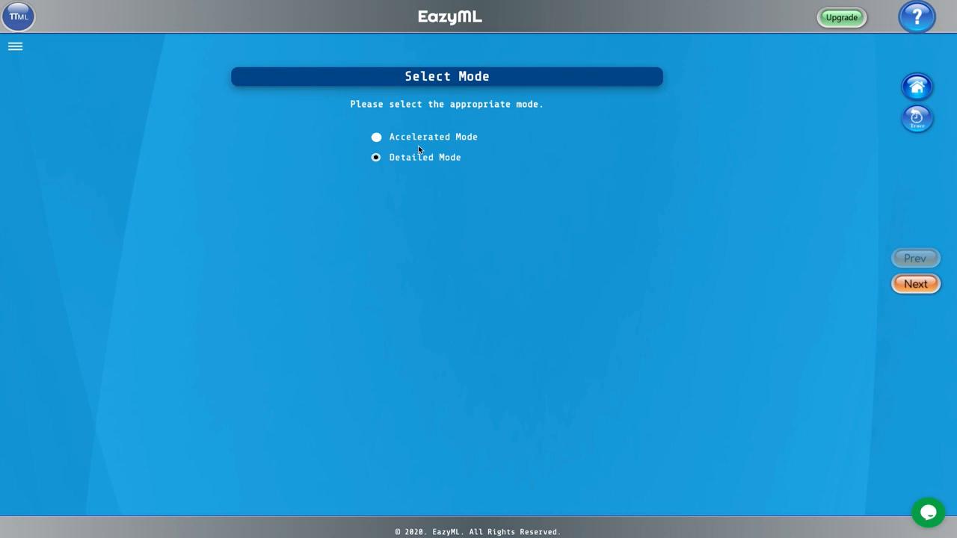
- Choose Accelerated Mode on the Select Mode page
left_click(376, 137)
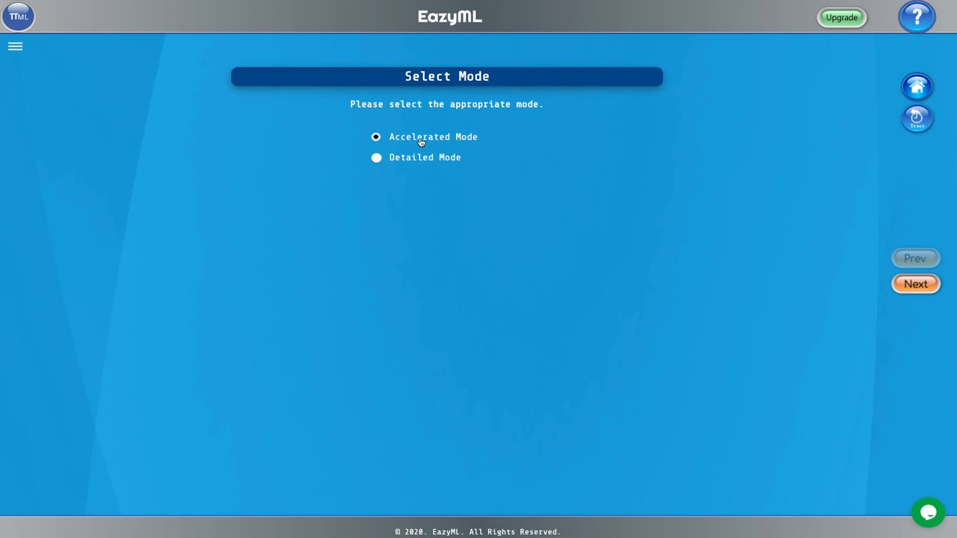
mouse_move(408, 160)
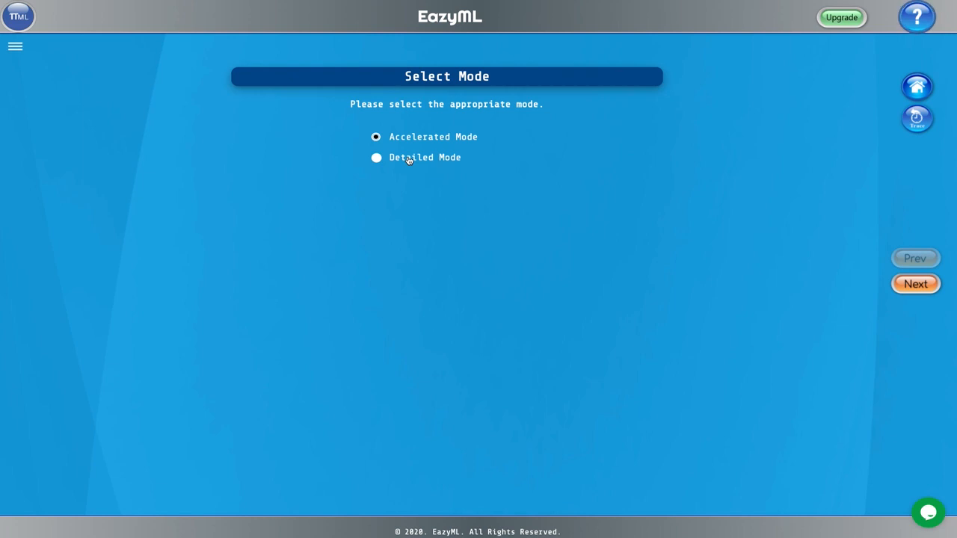
mouse_move(505, 216)
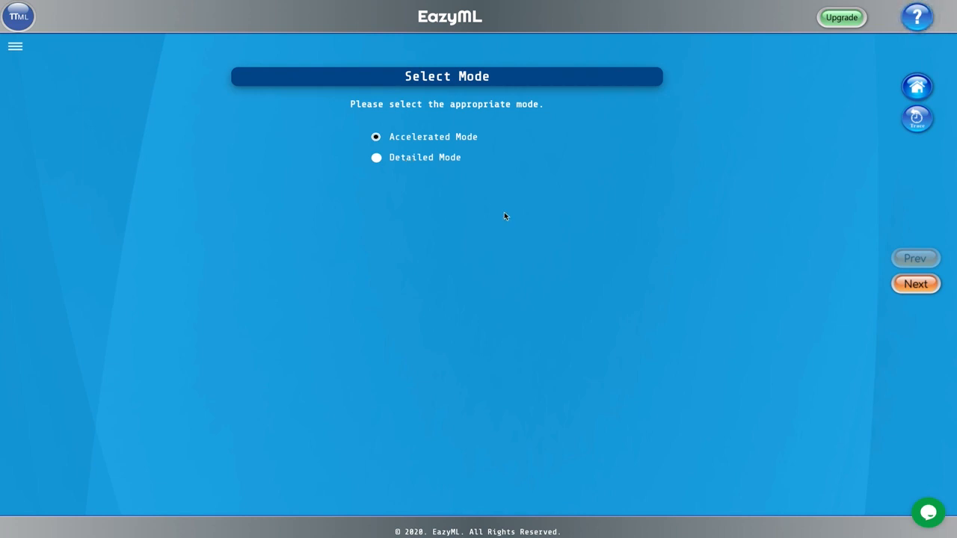
mouse_move(918, 310)
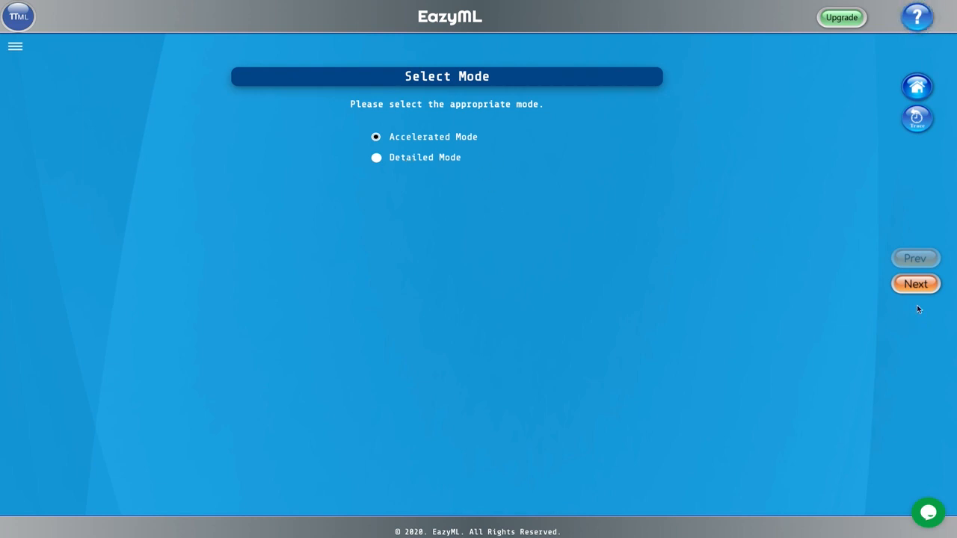
- Confirm Accelerated Mode and proceed with Upload Training Data selected
left_click(915, 283)
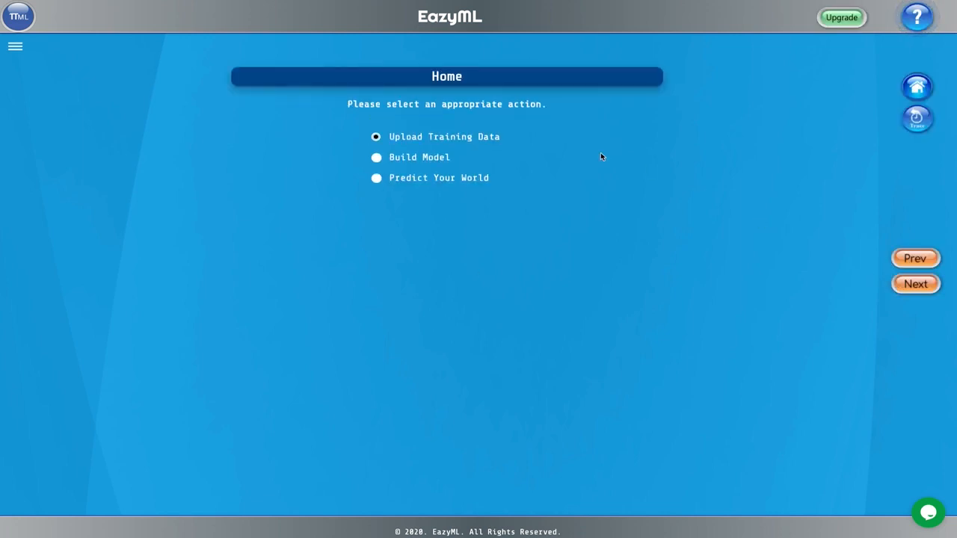
left_click(914, 283)
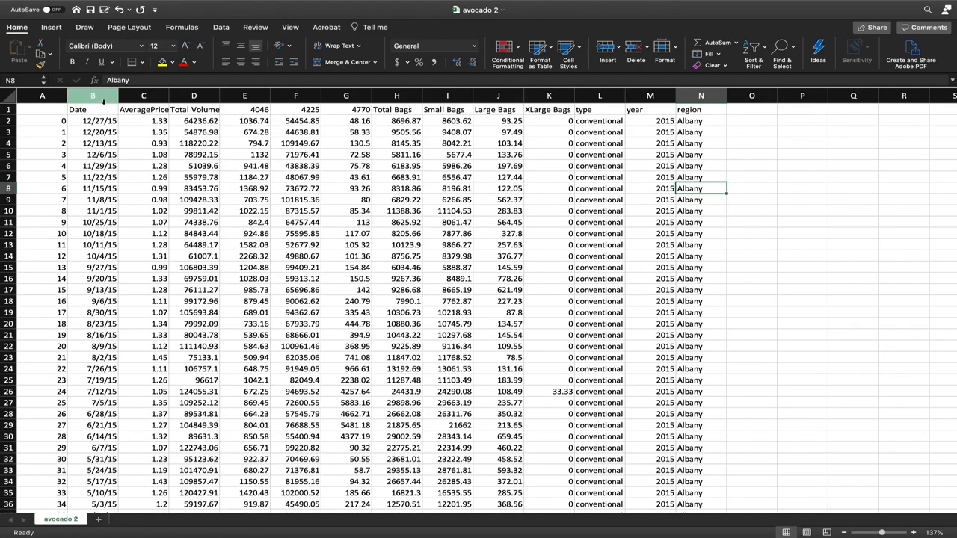
- Review the avocado column headers from Date through year in Excel, then return to EazyML
left_click(93, 109)
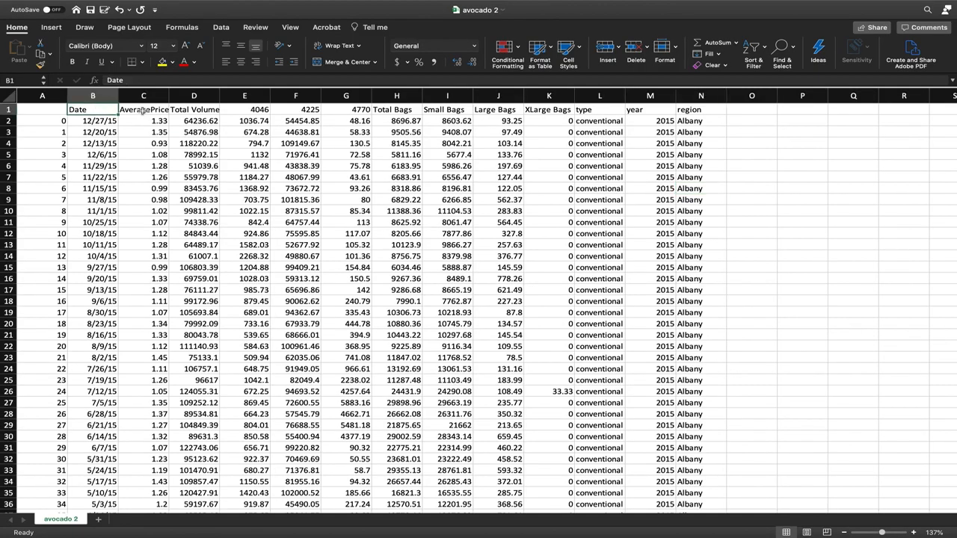
left_click(143, 109)
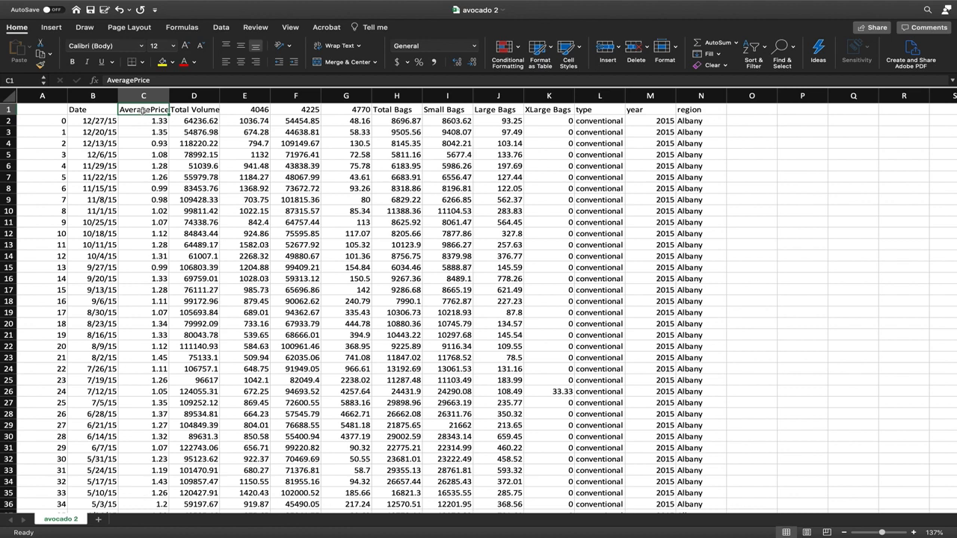
mouse_move(194, 109)
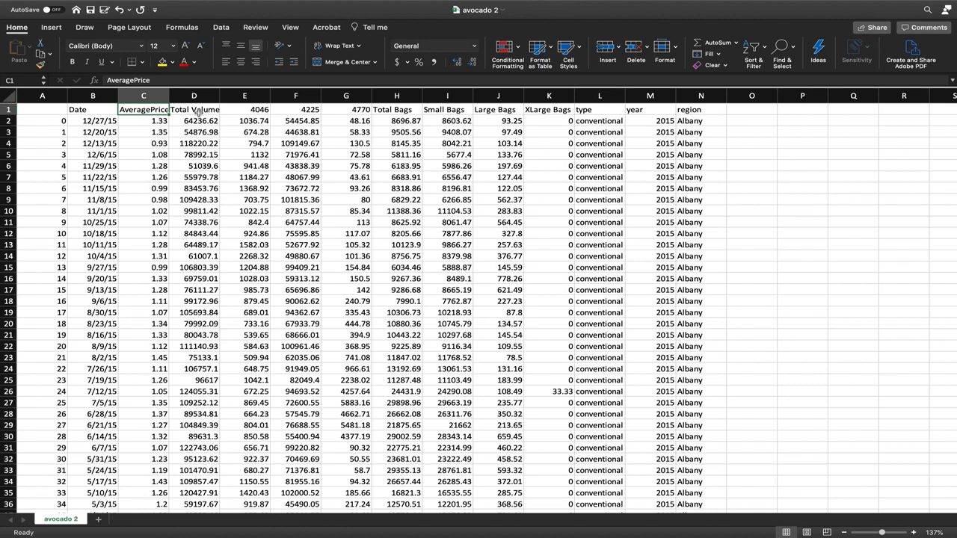
left_click(193, 110)
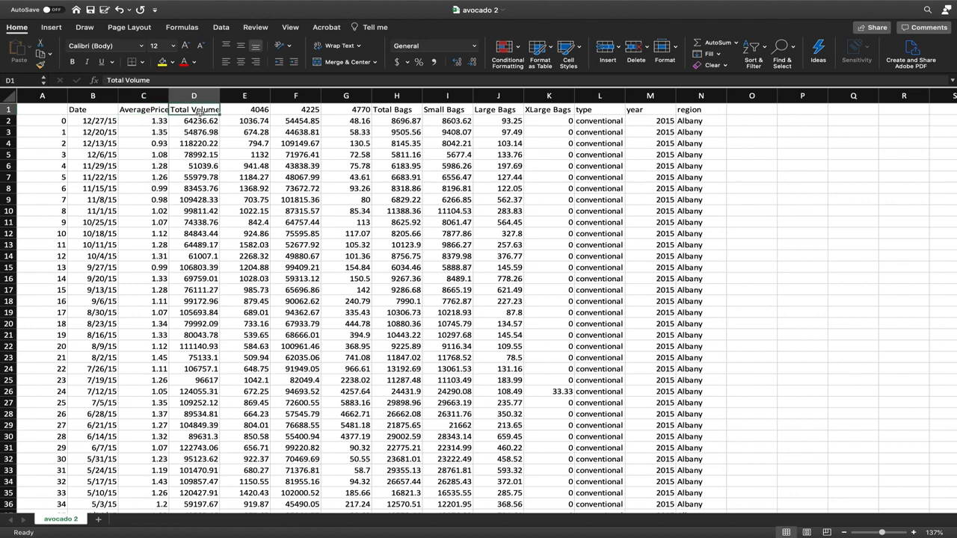
left_click(244, 109)
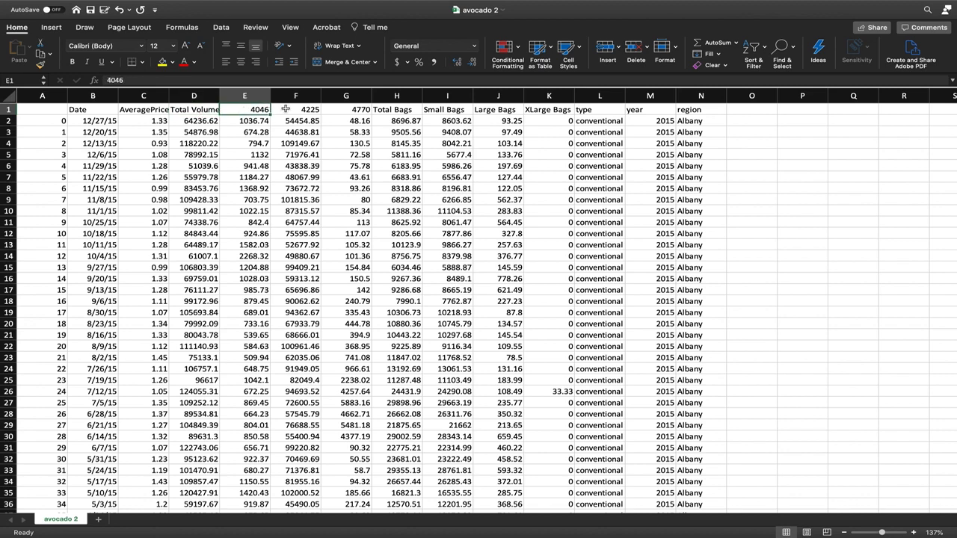
left_click(346, 109)
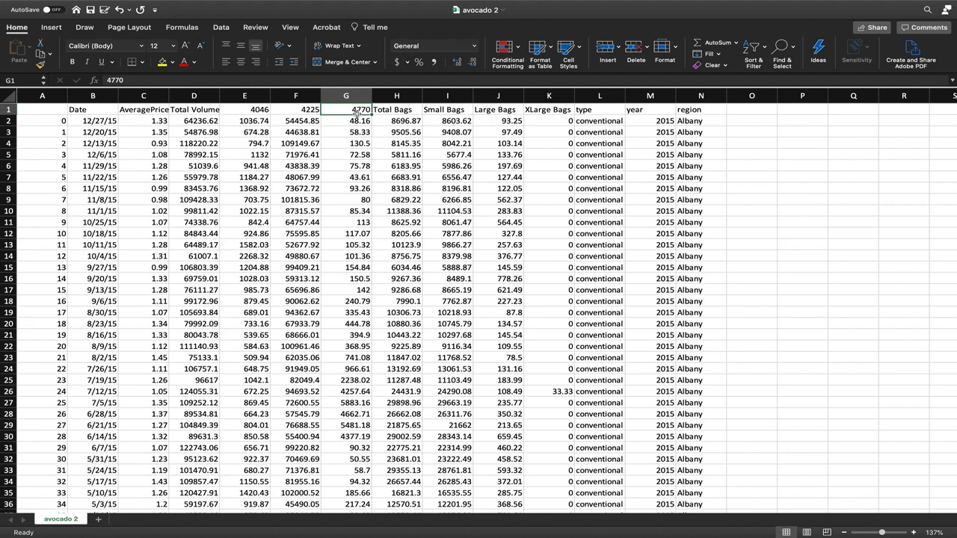
mouse_move(273, 109)
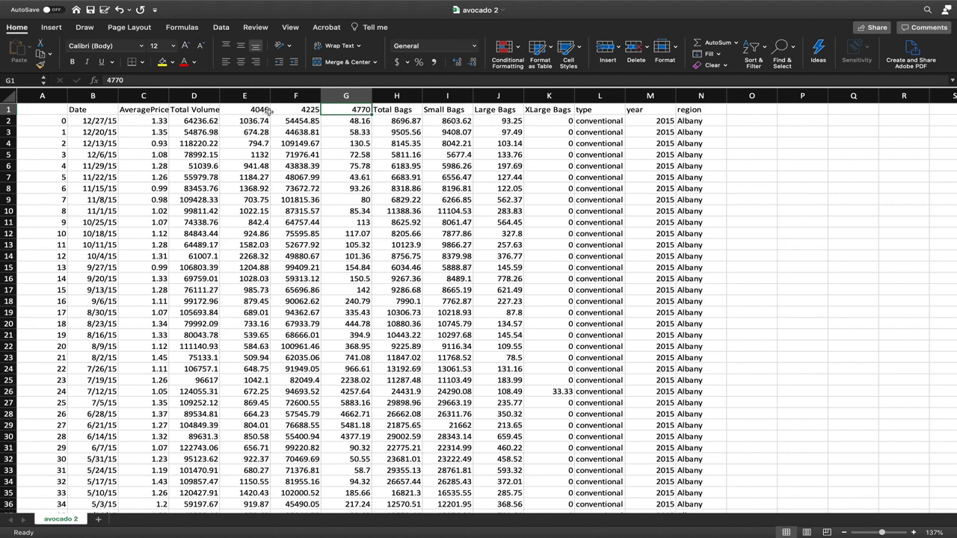
left_click(244, 110)
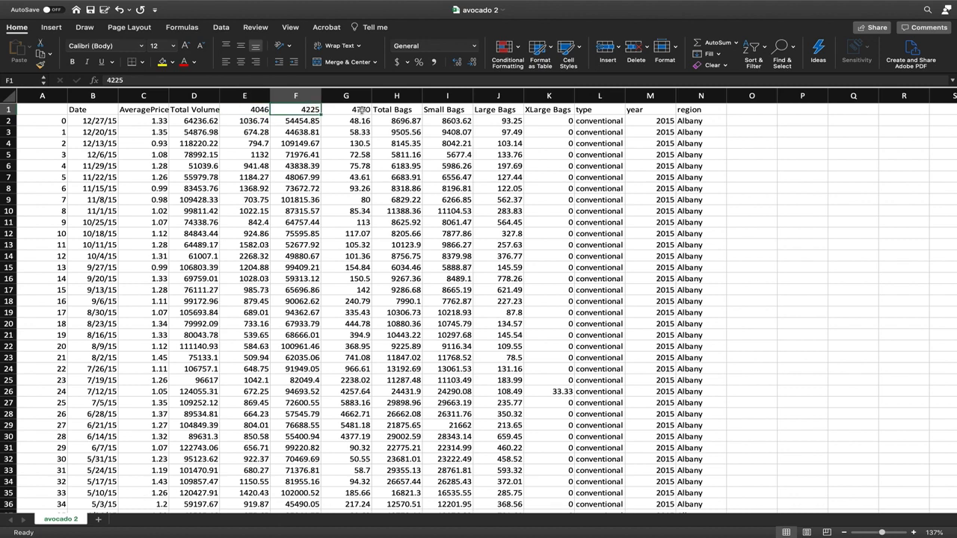
left_click(396, 120)
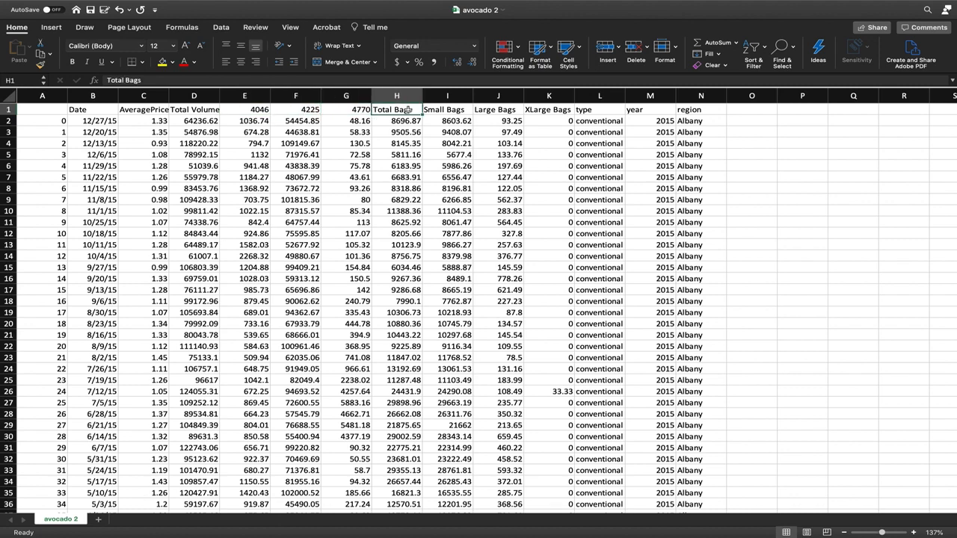
left_click(445, 95)
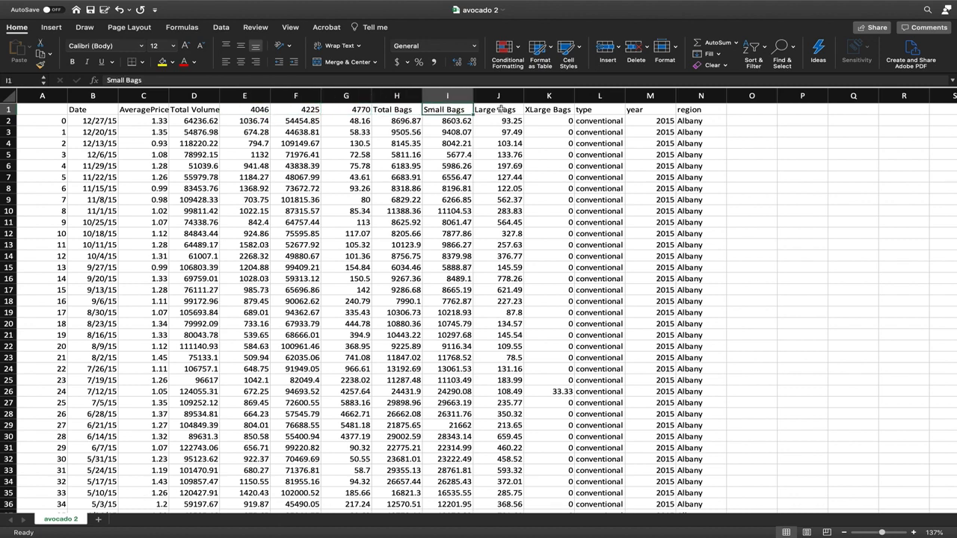
left_click(549, 109)
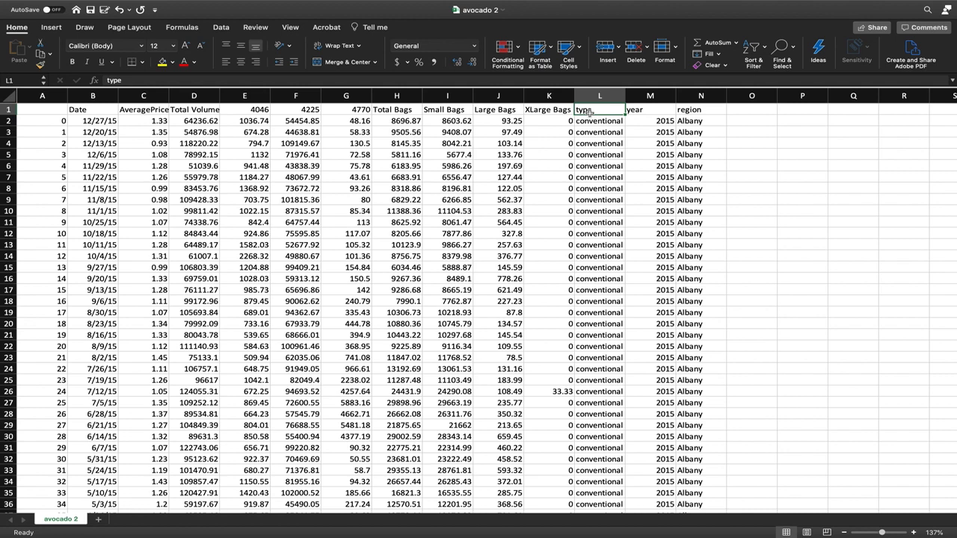
left_click(649, 110)
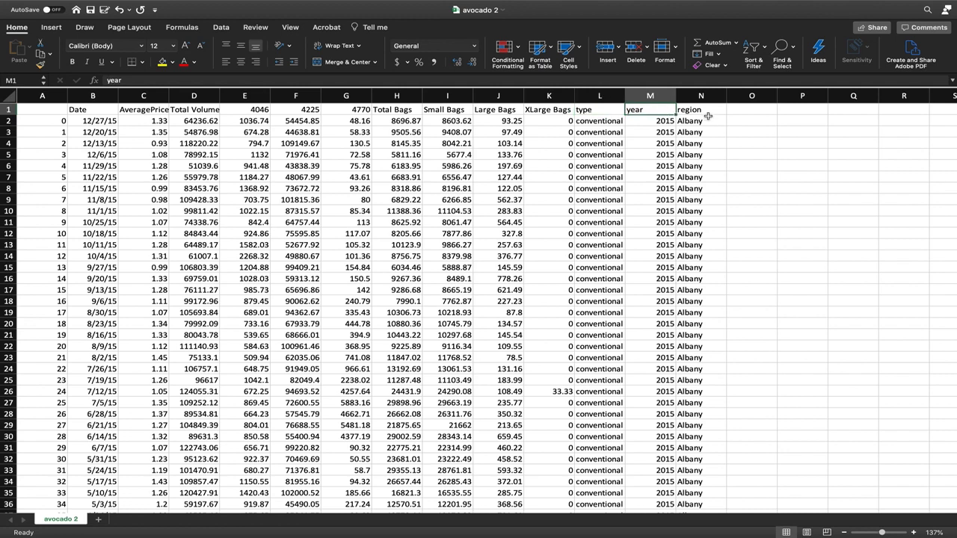
left_click(699, 109)
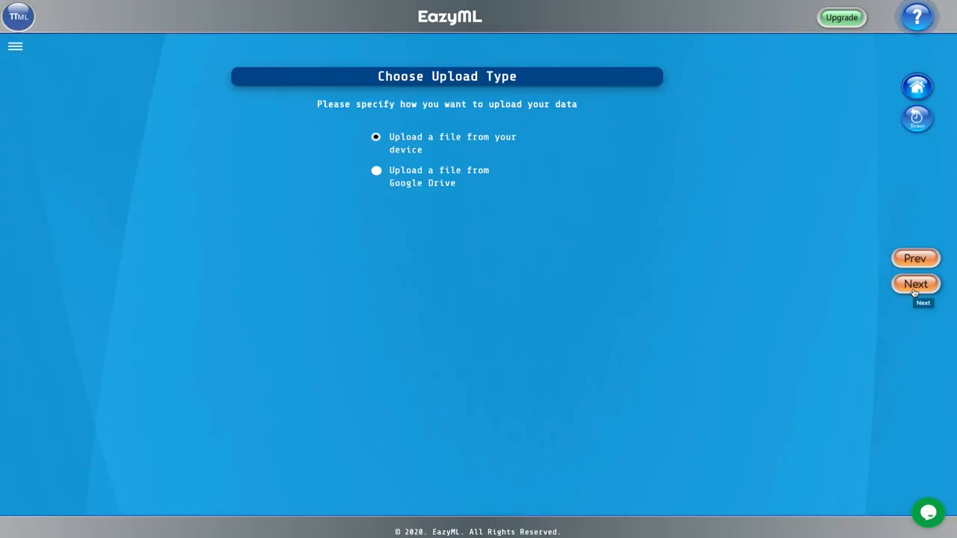
- Proceed with device upload and pick the avocado training data file
left_click(914, 283)
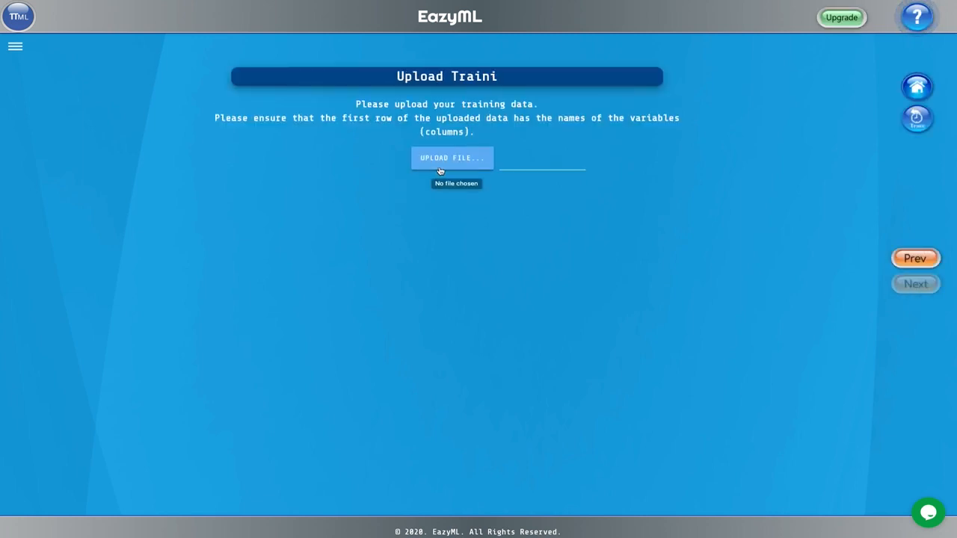
left_click(452, 158)
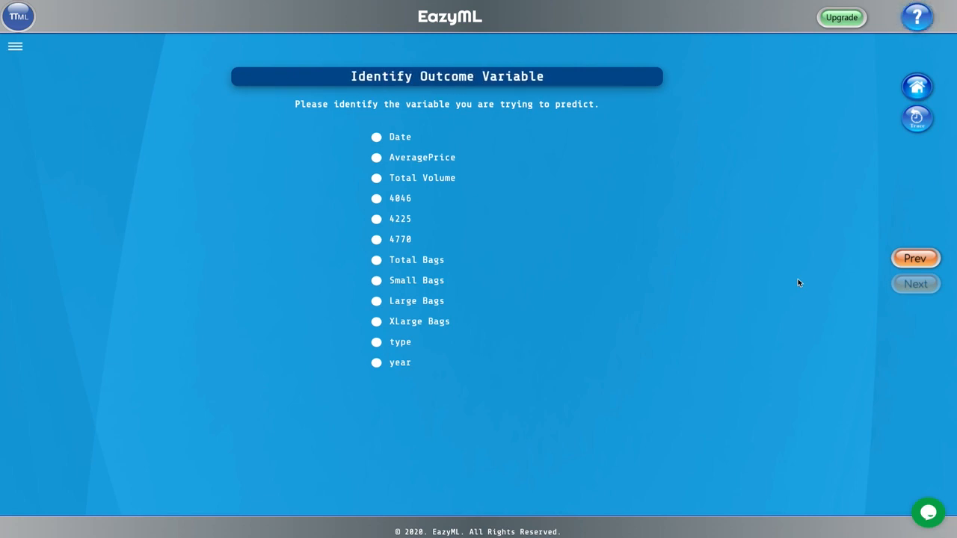
mouse_move(588, 390)
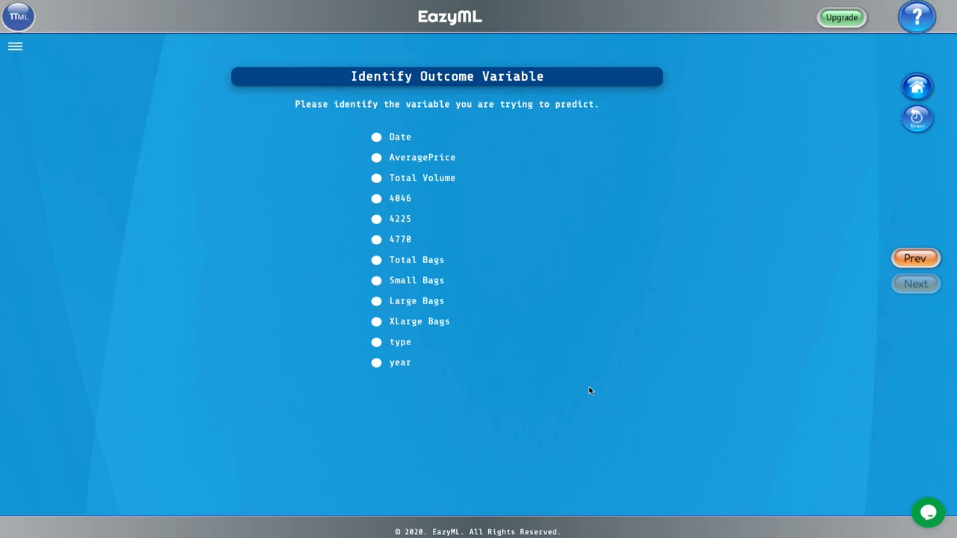
mouse_move(426, 363)
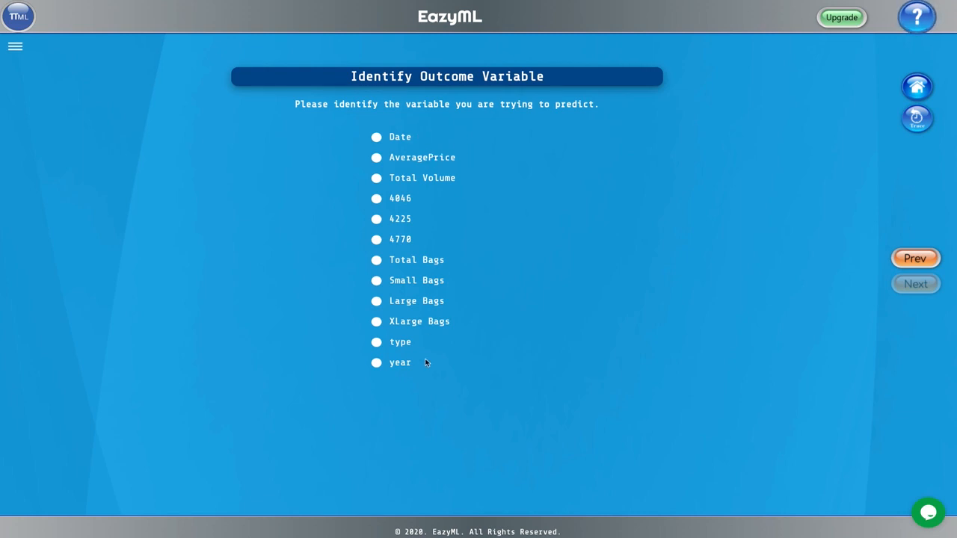
mouse_move(414, 150)
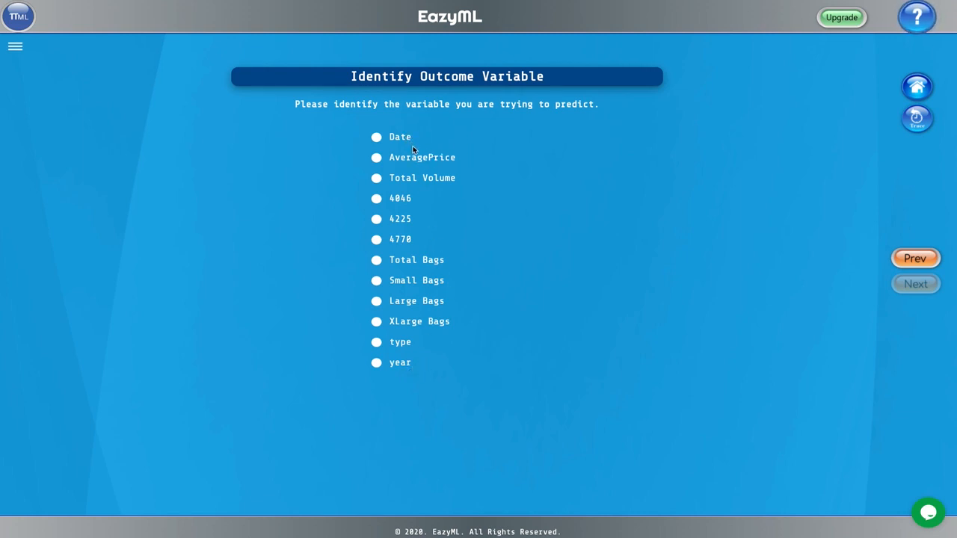
- Select AveragePrice as the outcome variable and continue to the processed data summary
left_click(376, 157)
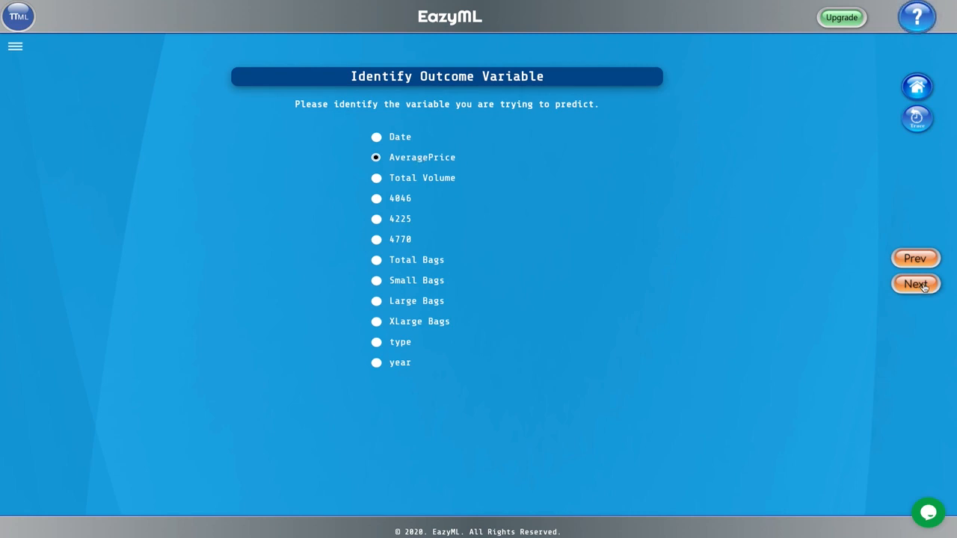
left_click(915, 284)
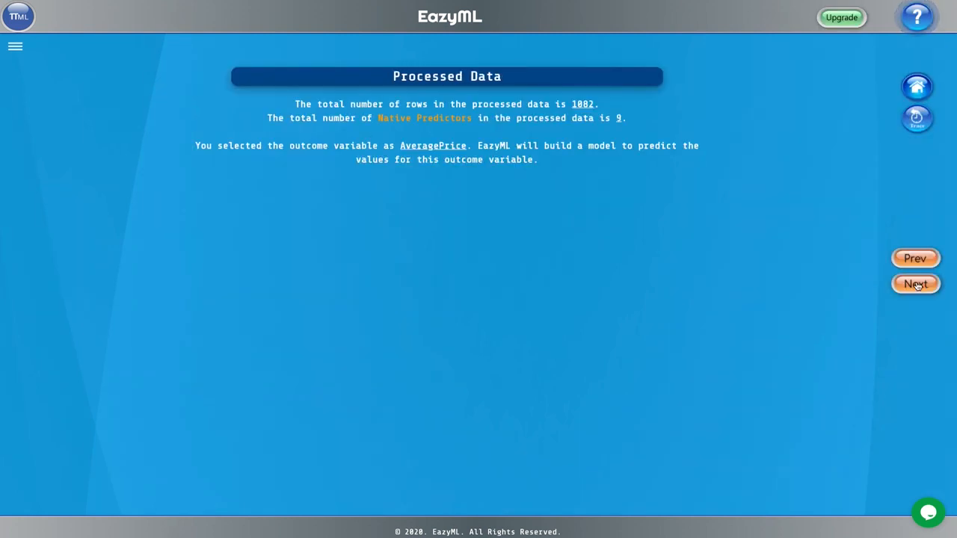
mouse_move(914, 284)
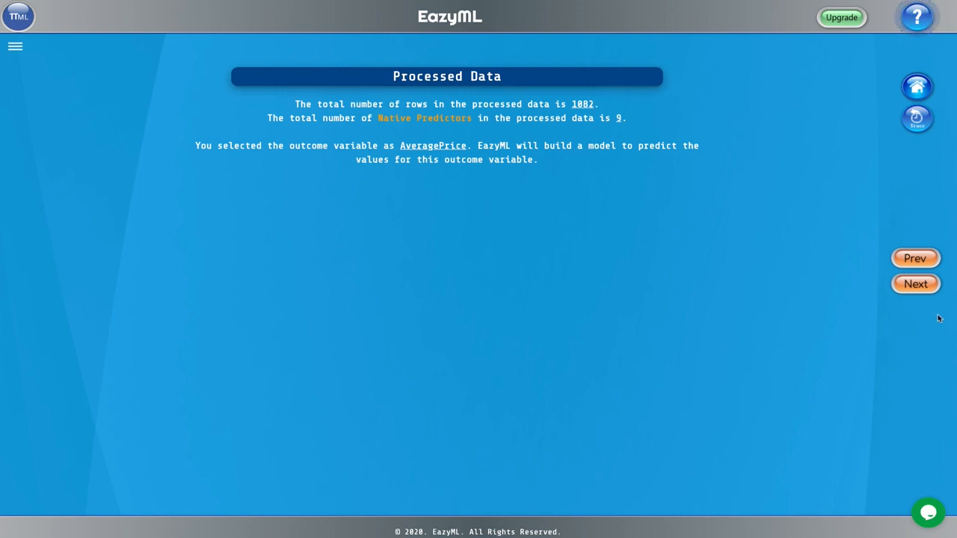
- Accept the summary of 1082 rows and 9 native predictors and move on
left_click(914, 284)
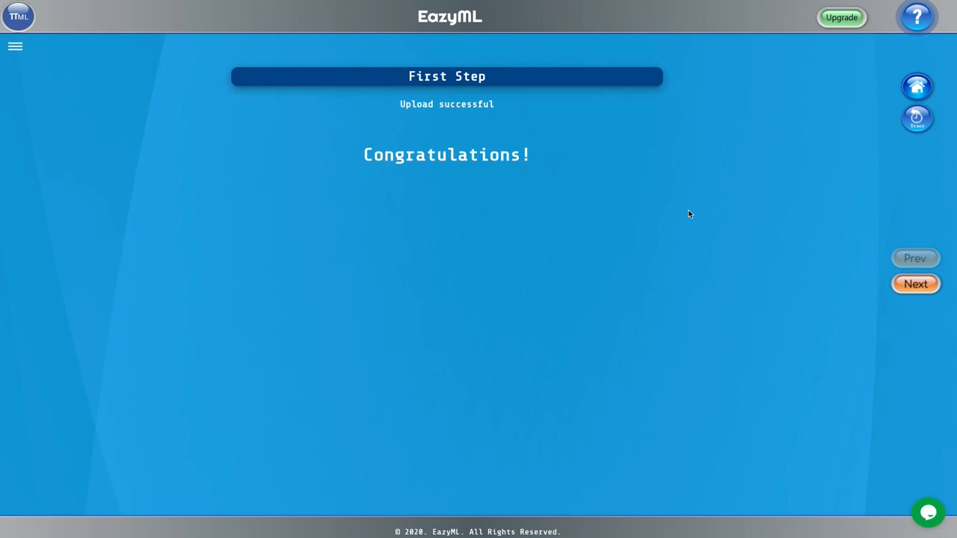
- Continue past the upload confirmation and choose to build Predictive Models
left_click(915, 284)
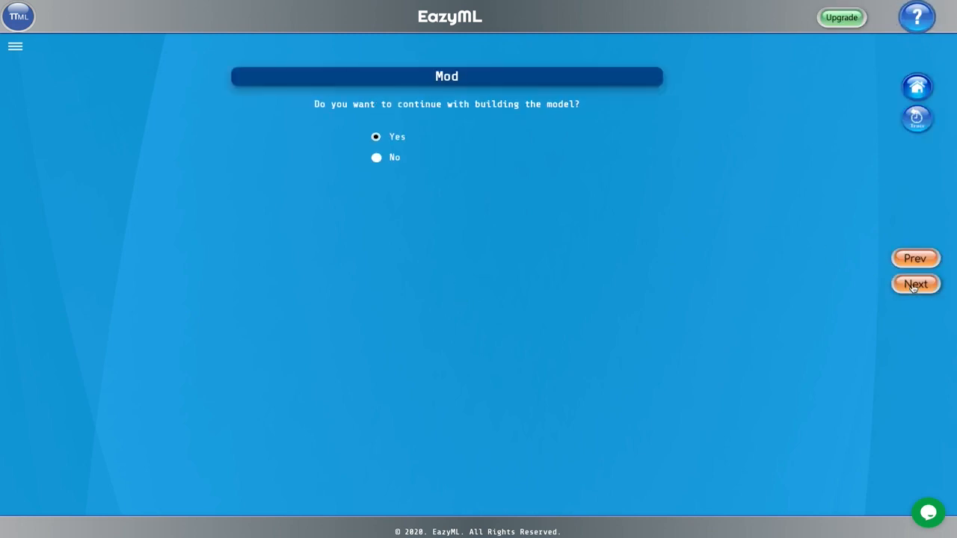
left_click(915, 283)
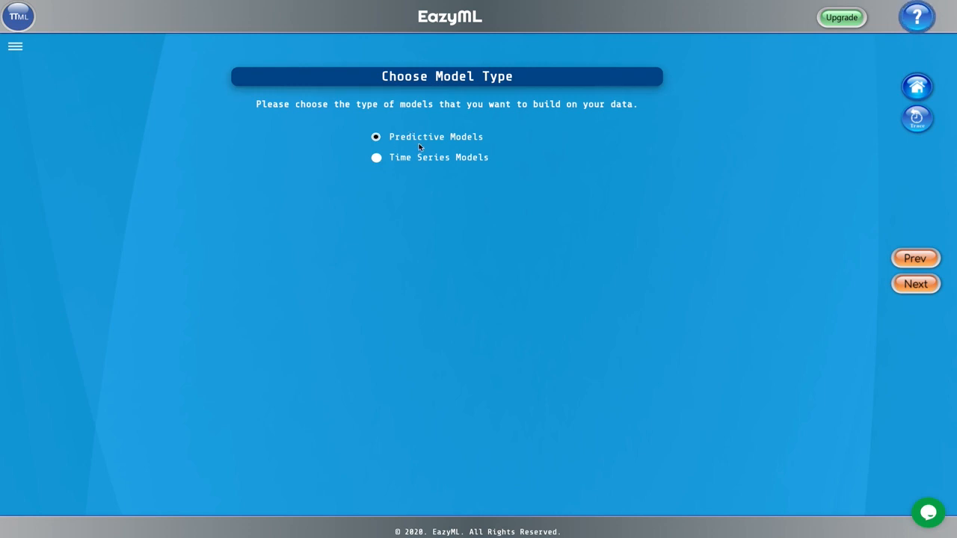
mouse_move(425, 142)
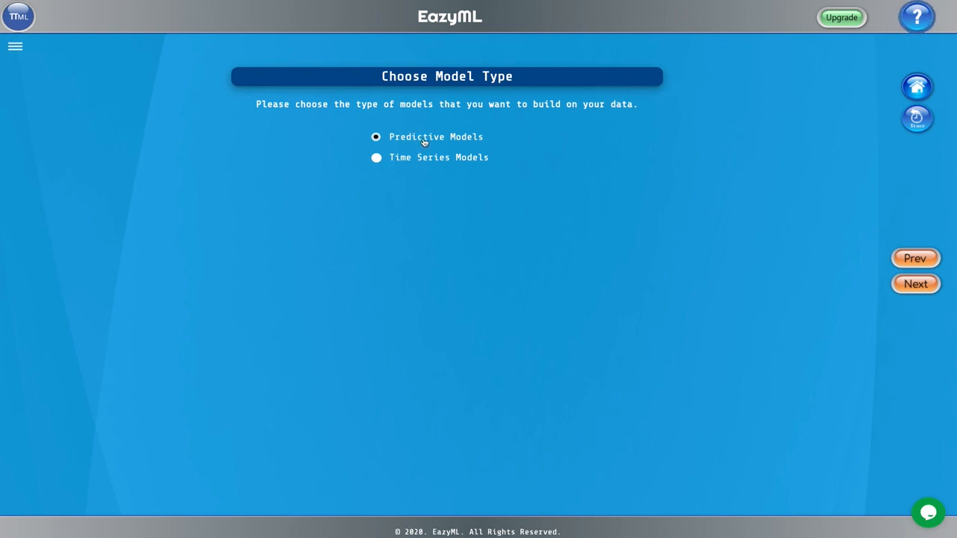
mouse_move(444, 147)
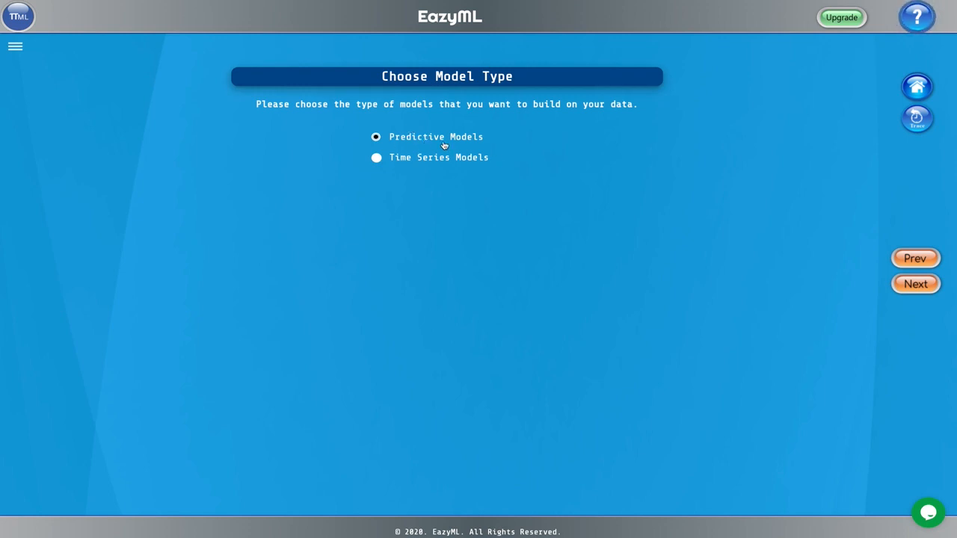
left_click(915, 283)
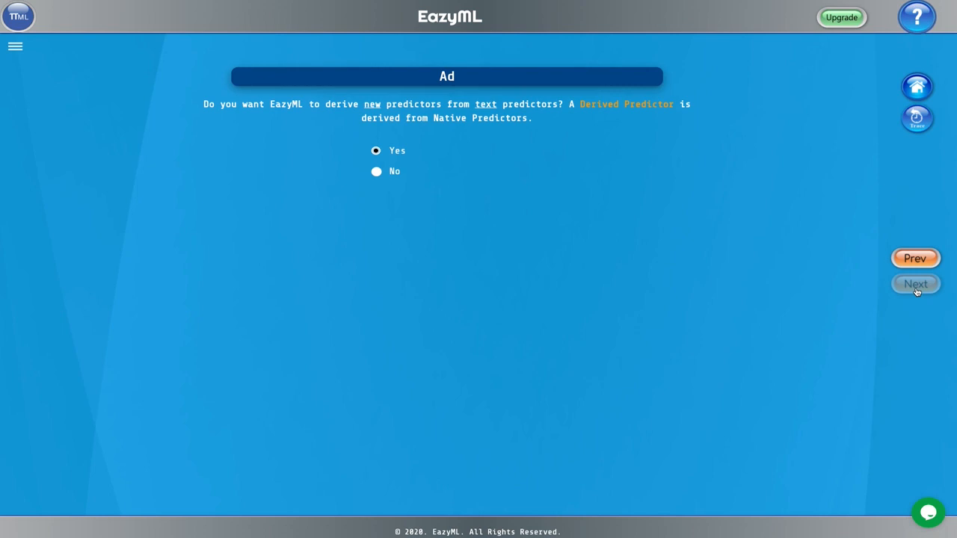
- Allow derived predictors from text and build models with the identified predictors
left_click(915, 283)
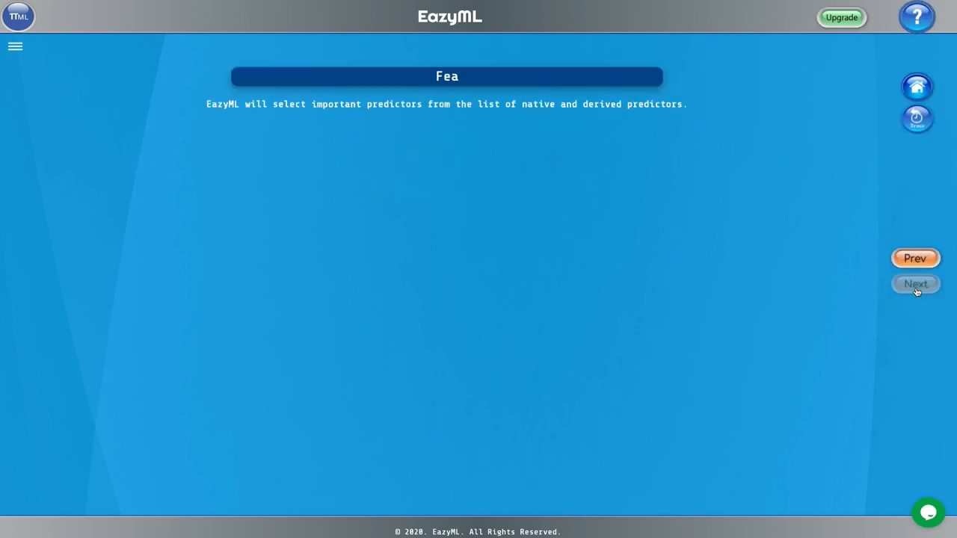
left_click(916, 283)
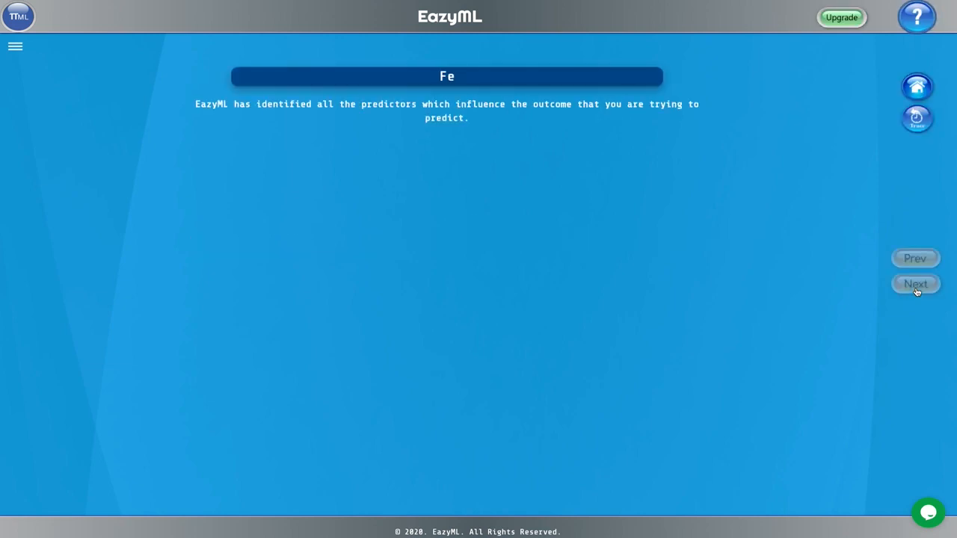
left_click(916, 283)
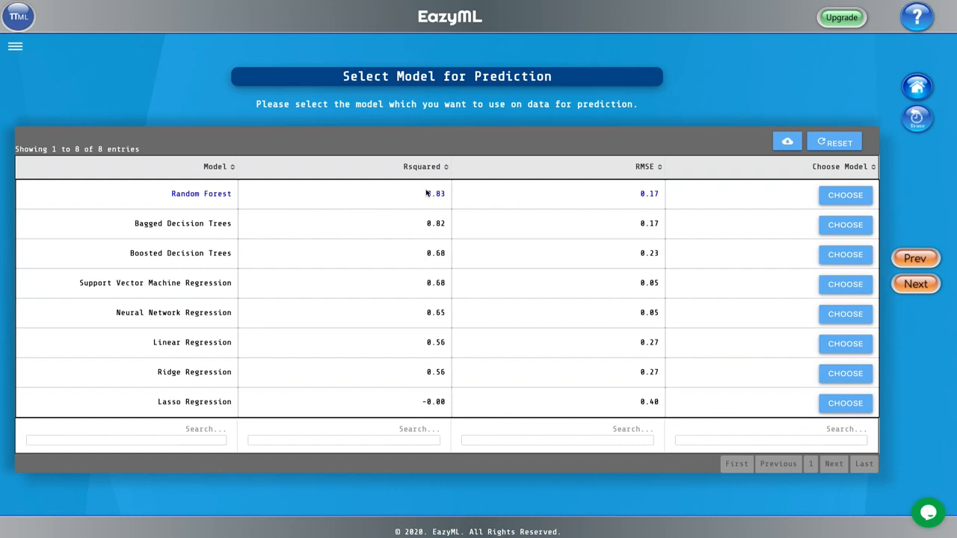
mouse_move(603, 209)
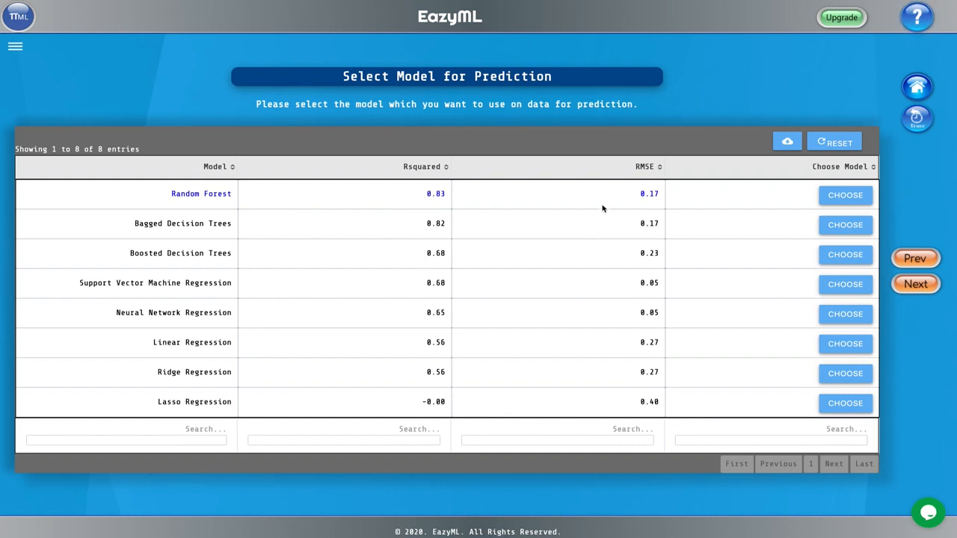
mouse_move(612, 219)
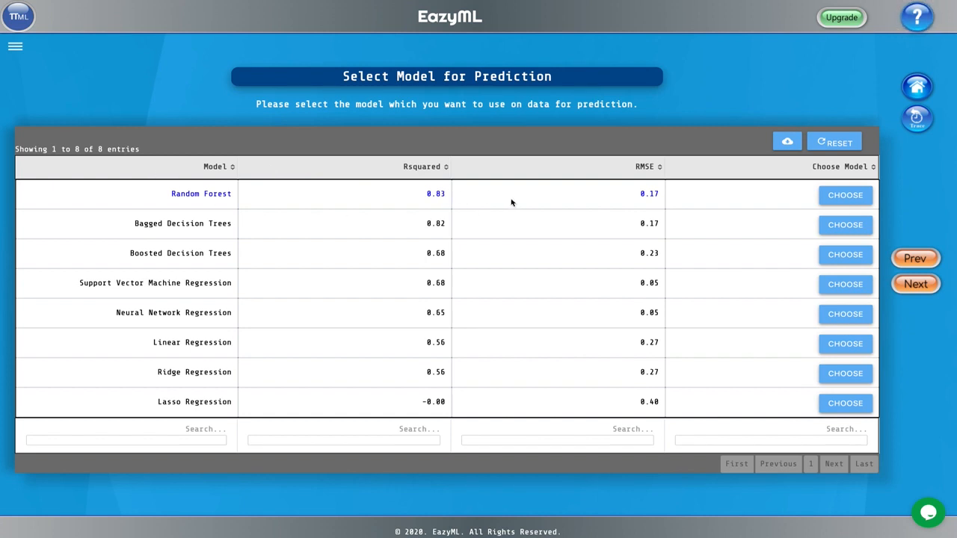
mouse_move(763, 198)
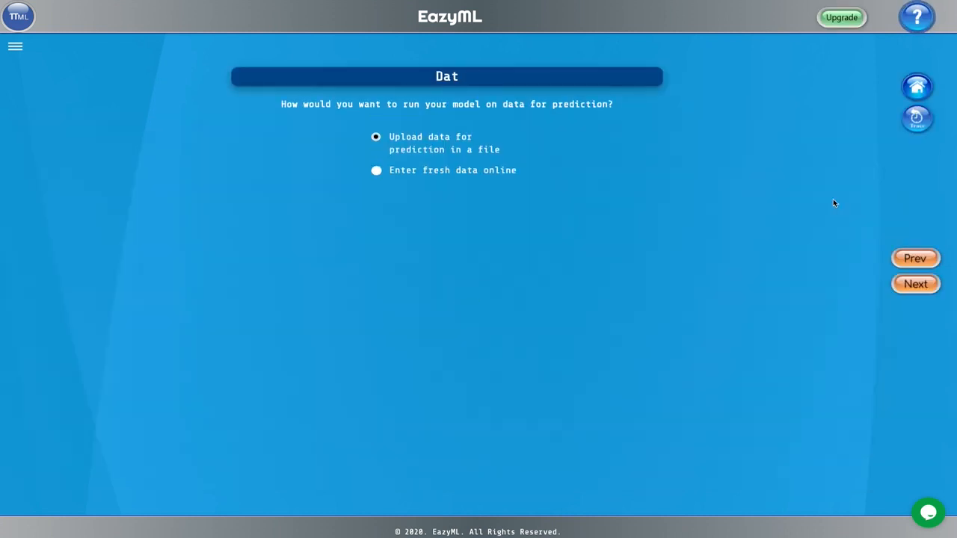
- Keep Random Forest and proceed to upload prediction data in a file
left_click(915, 283)
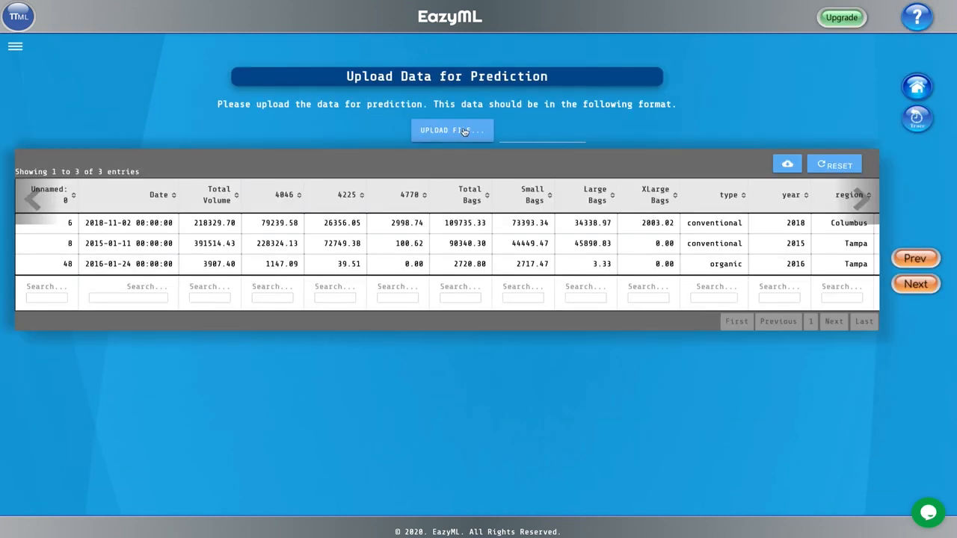
- Upload the avocado test file and continue to the prediction results
left_click(452, 130)
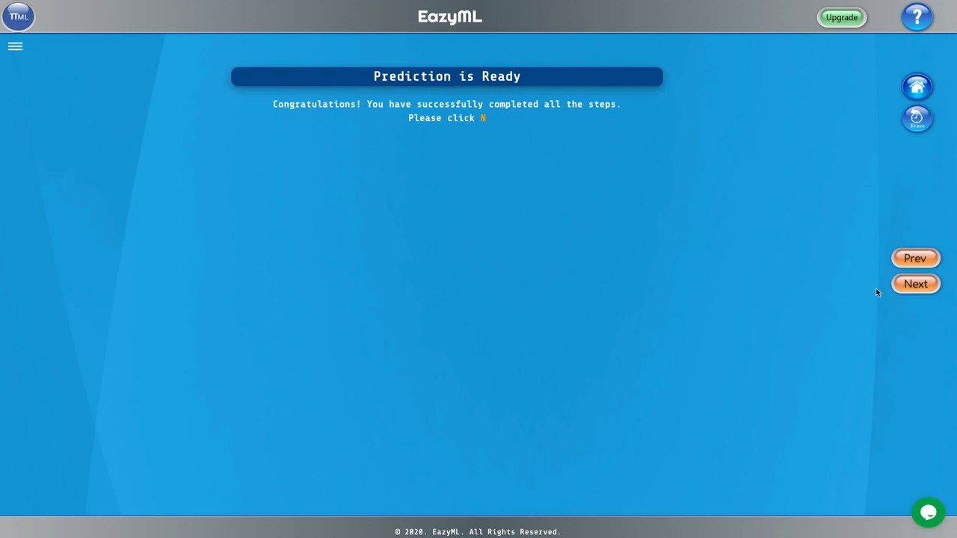
left_click(914, 283)
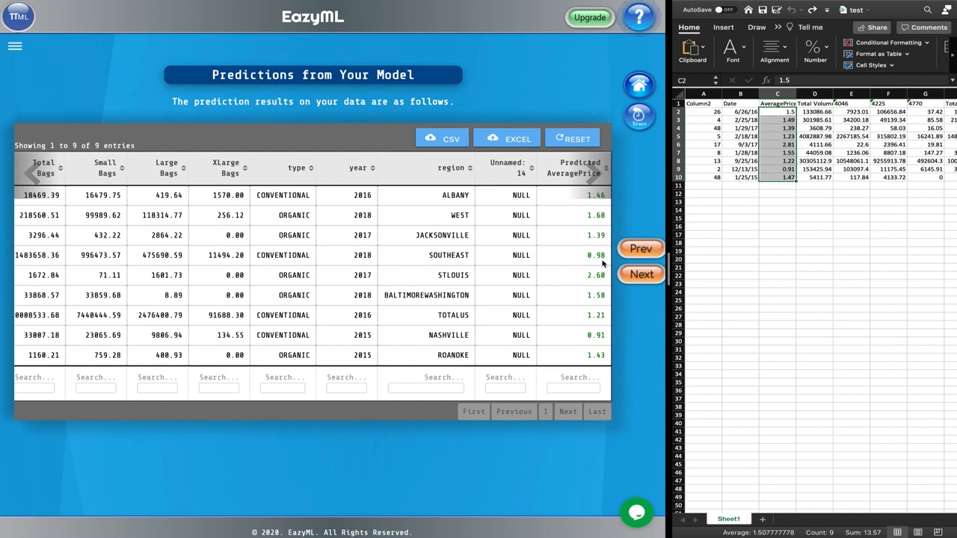
mouse_move(575, 301)
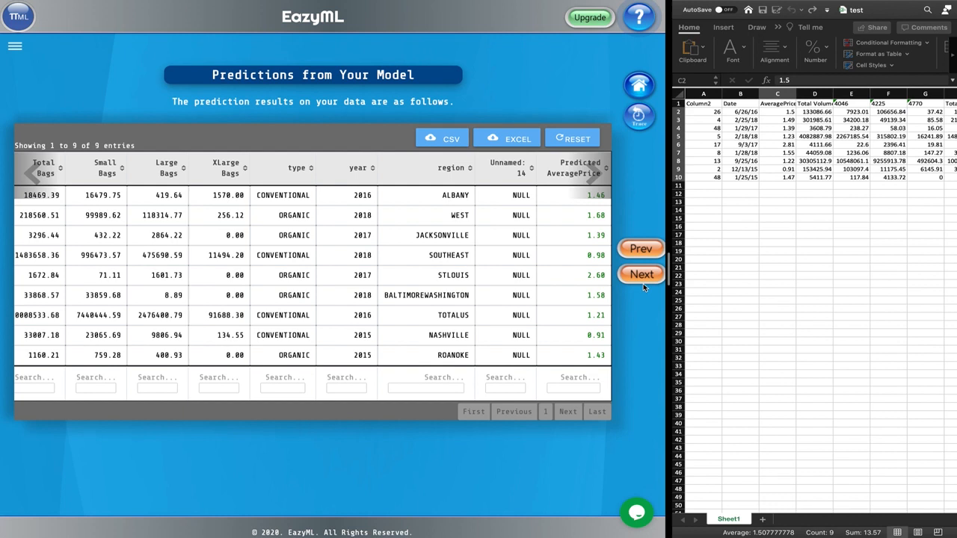
- After reviewing predicted AveragePrice values, move on to explaining the predictions
left_click(640, 274)
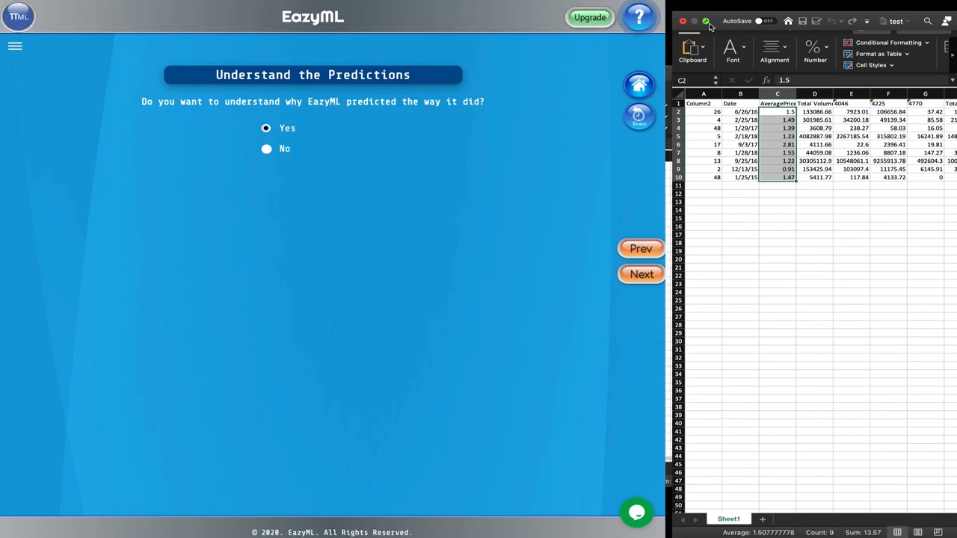
- Continue to individual prediction explanations and choose the JACKSONVILLE row predicted at 1.39
left_click(642, 273)
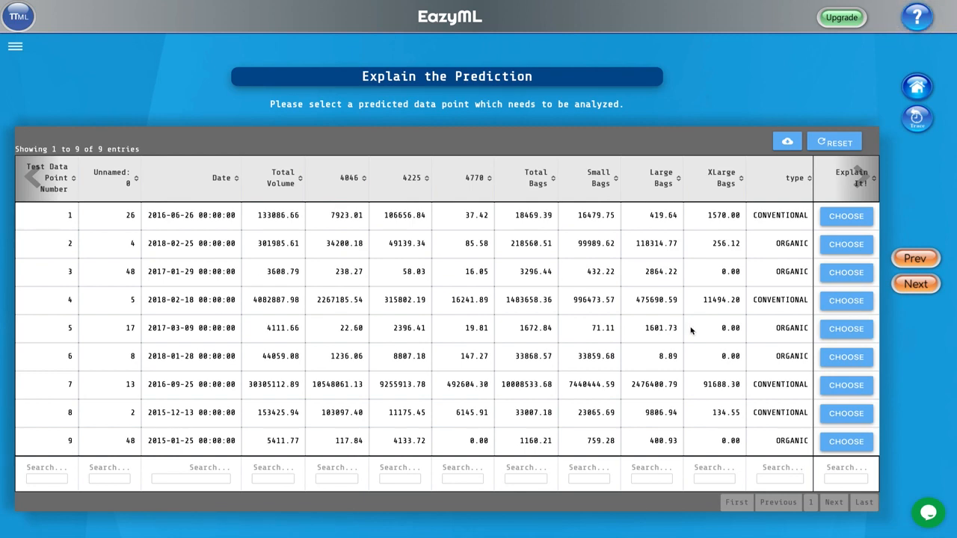
scroll("right", 3)
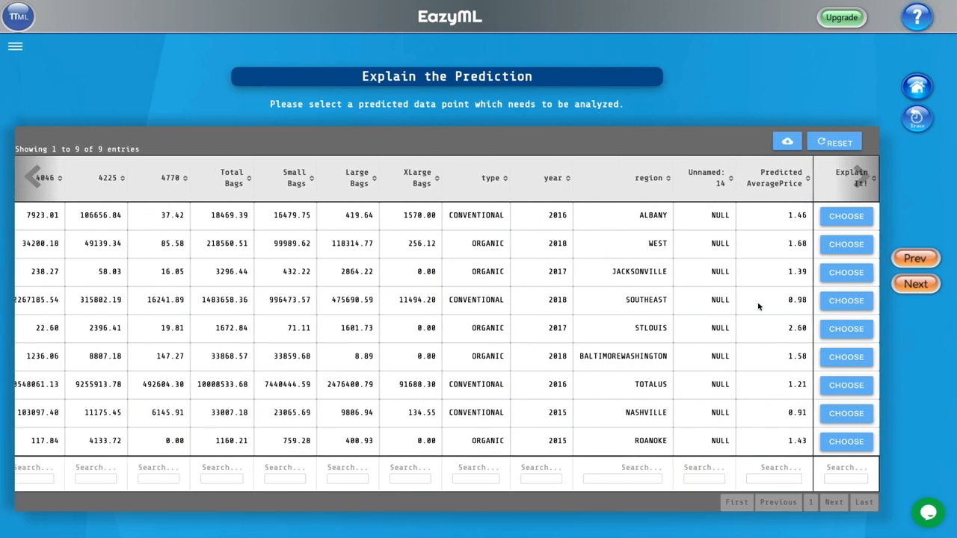
mouse_move(687, 280)
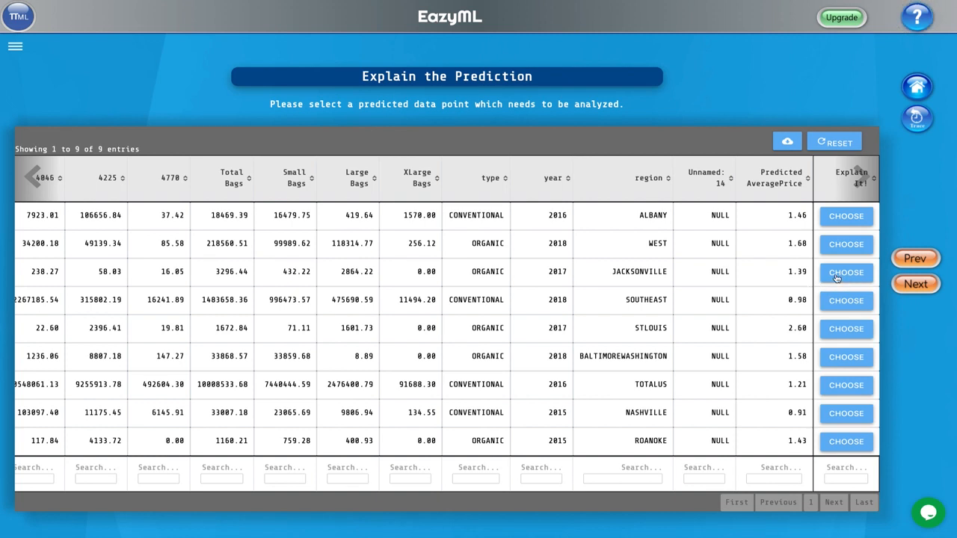
left_click(845, 273)
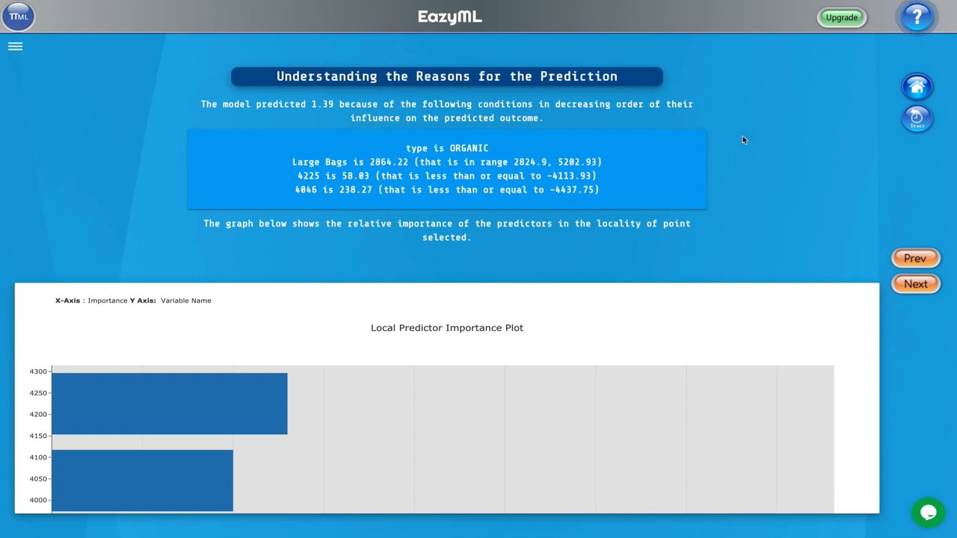
mouse_move(413, 145)
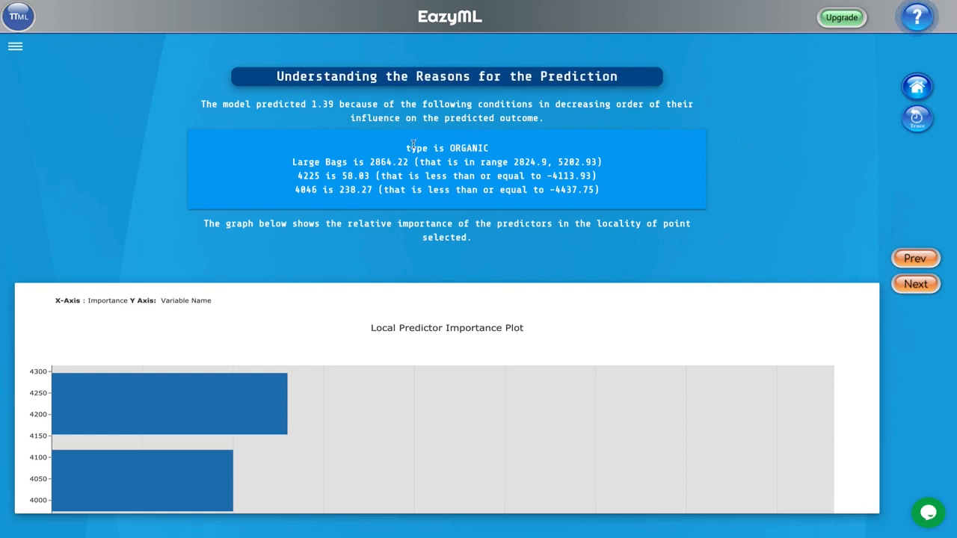
- Highlight the type condition and the Large Bags value 2864.22, then go back to the test-point list
double_click(470, 148)
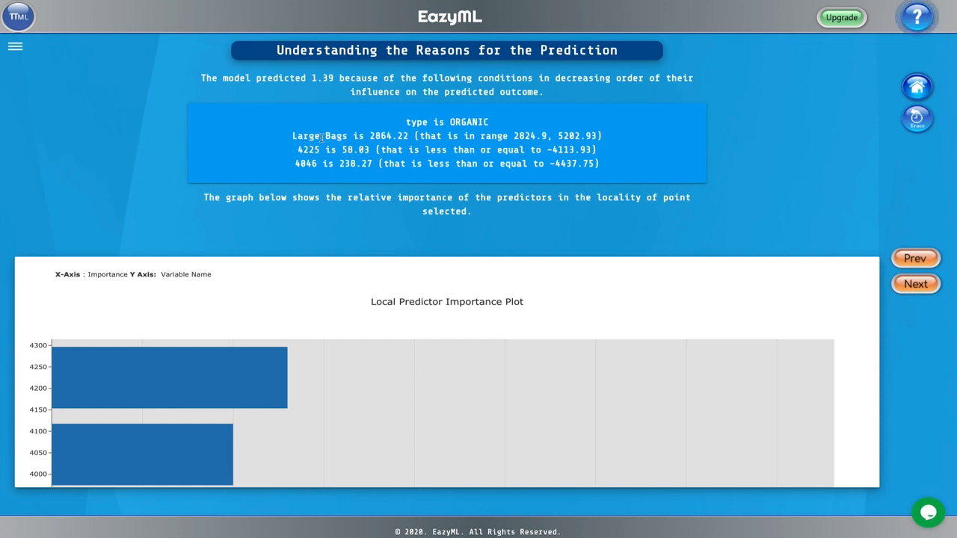
double_click(384, 136)
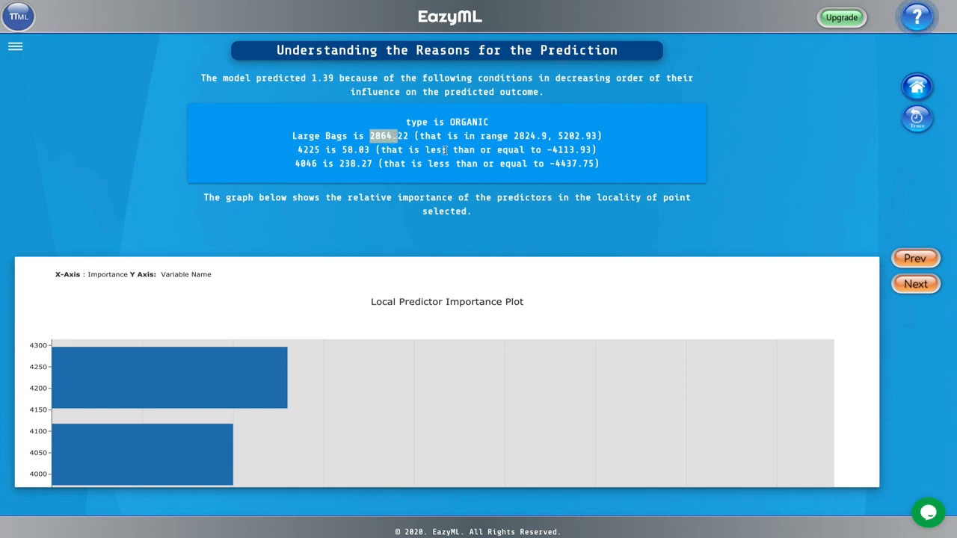
mouse_move(420, 177)
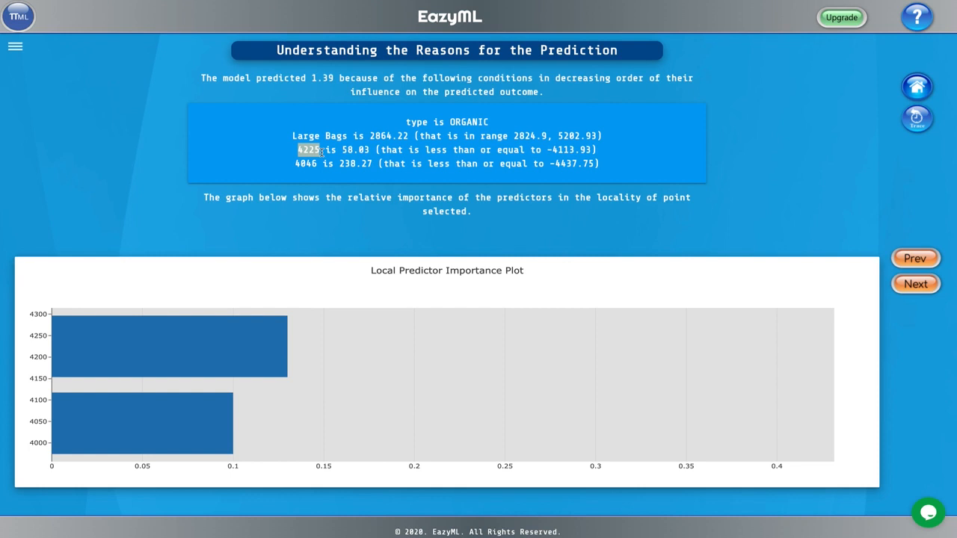
mouse_move(343, 153)
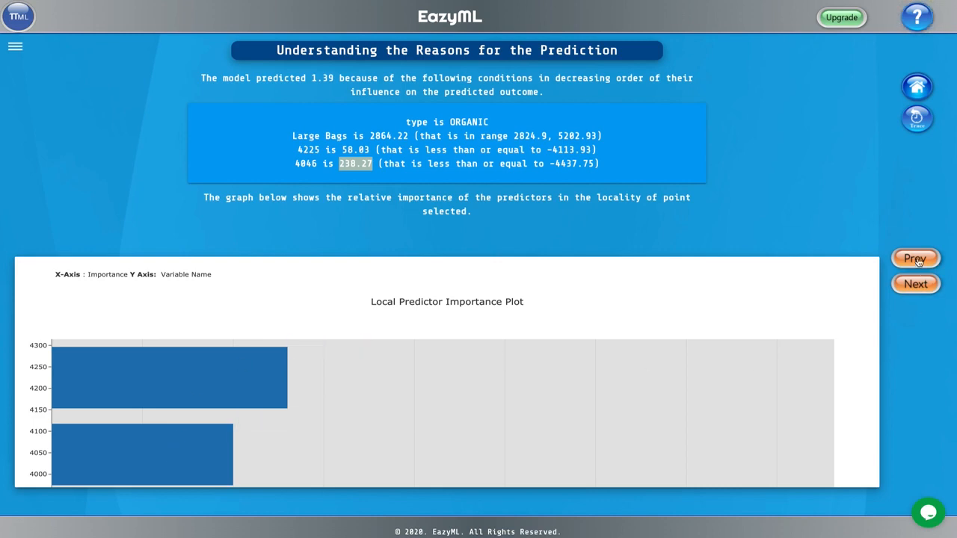
left_click(914, 258)
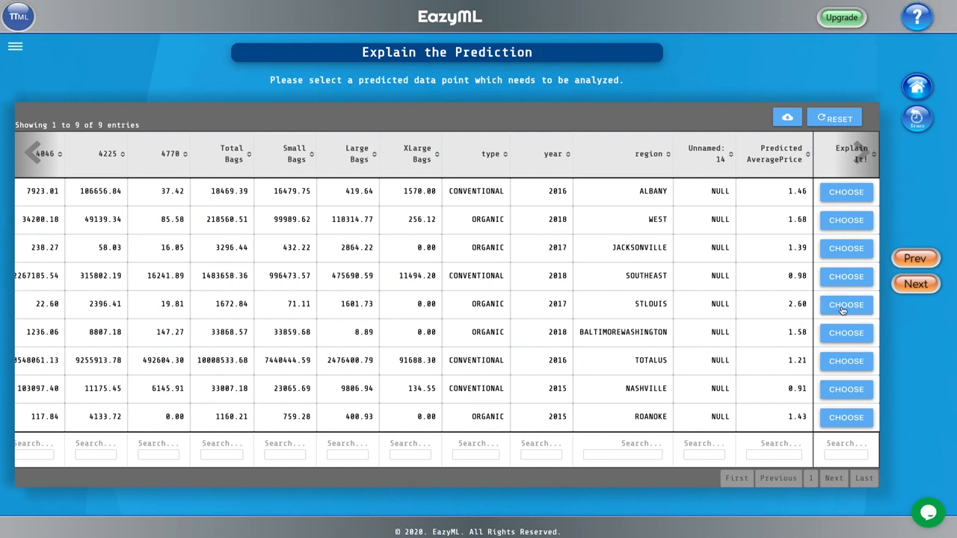
- Choose the STLOUIS row predicted at 2.60, highlight its ORGANIC condition, and return to the list
left_click(845, 305)
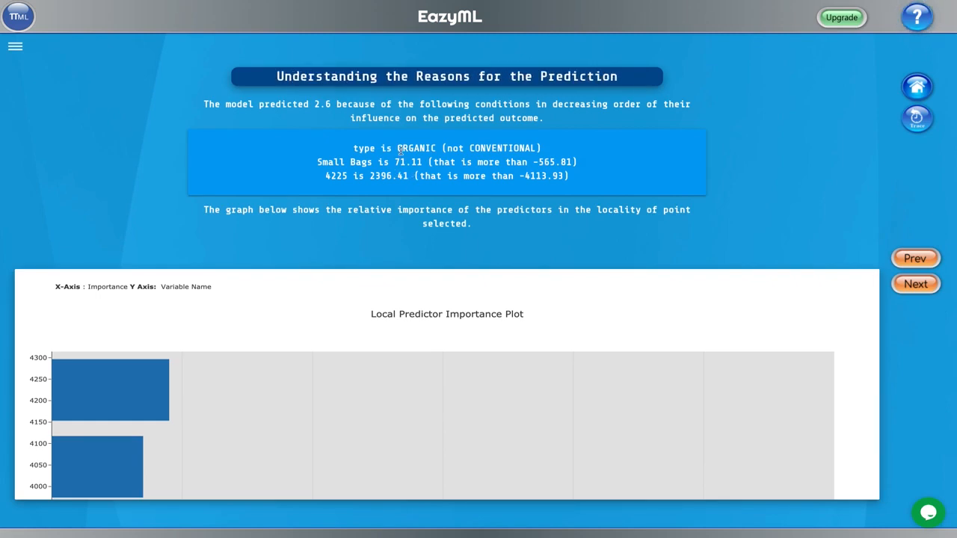
double_click(419, 148)
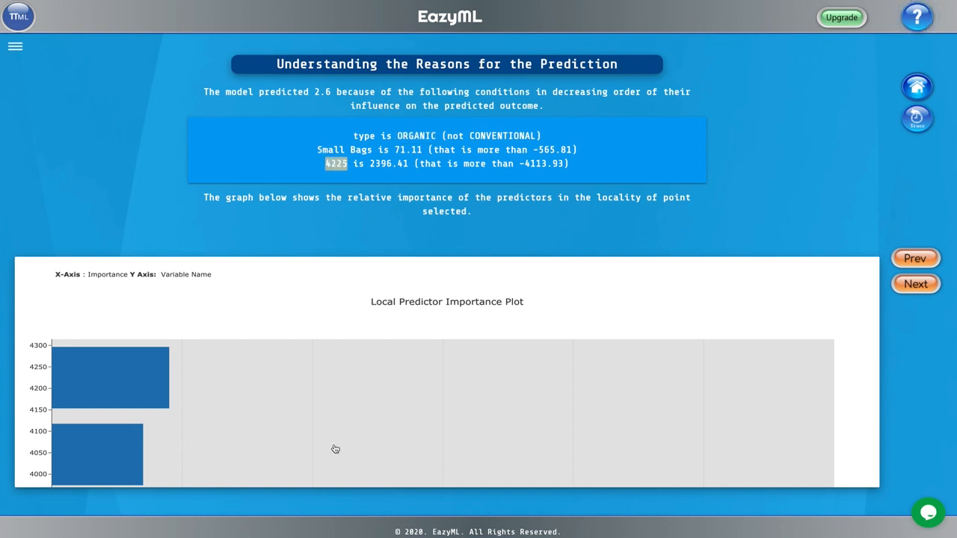
mouse_move(916, 284)
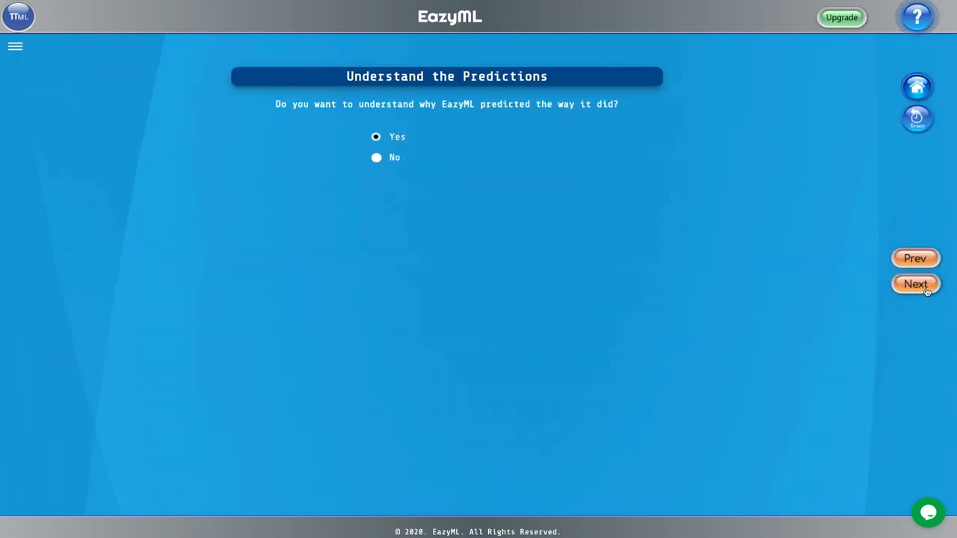
left_click(914, 283)
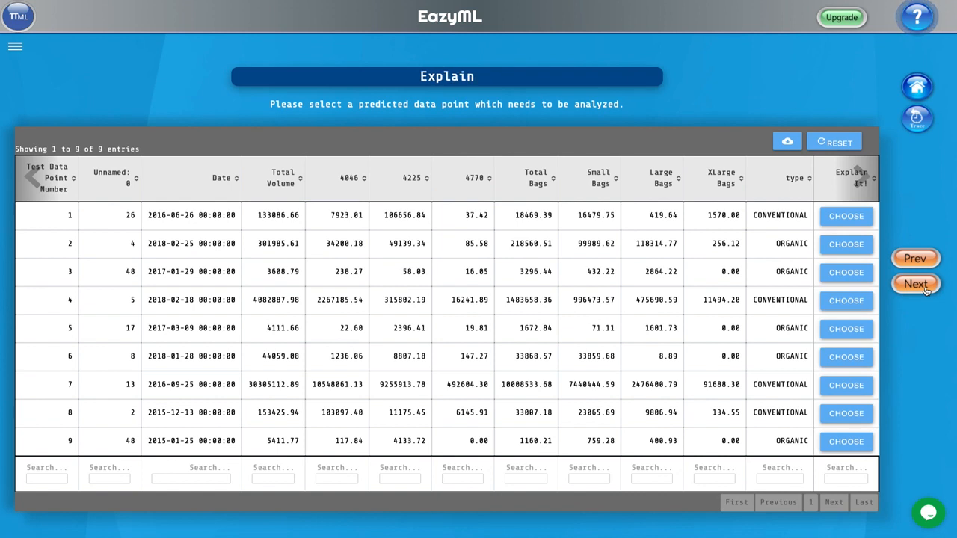